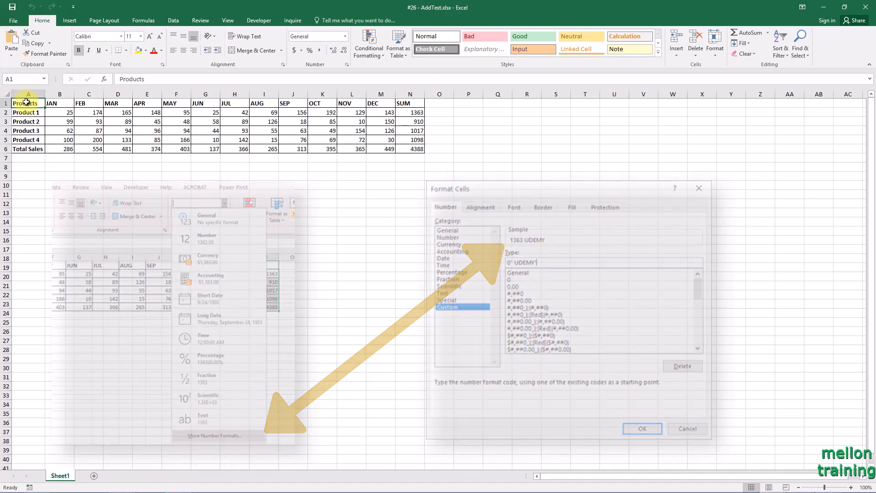
Select the SUM totals N2:N6 and reach the Format Cells dialog via More Number Formats
click(642, 429)
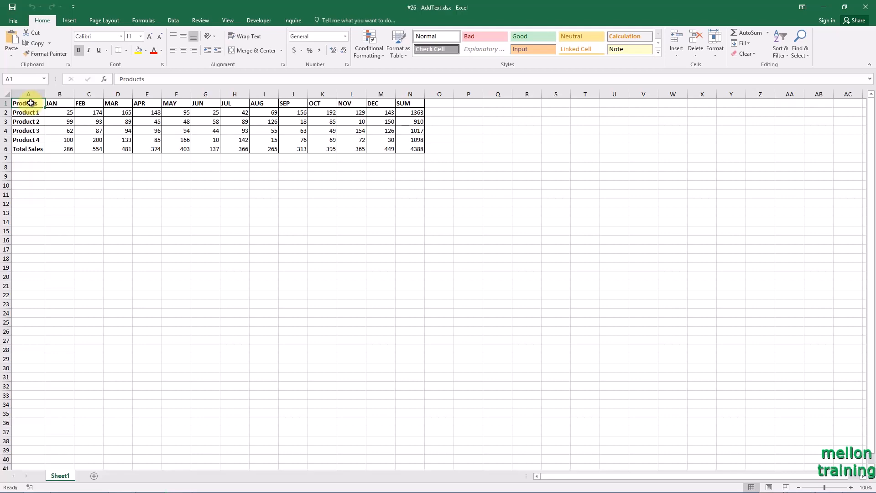
click(411, 113)
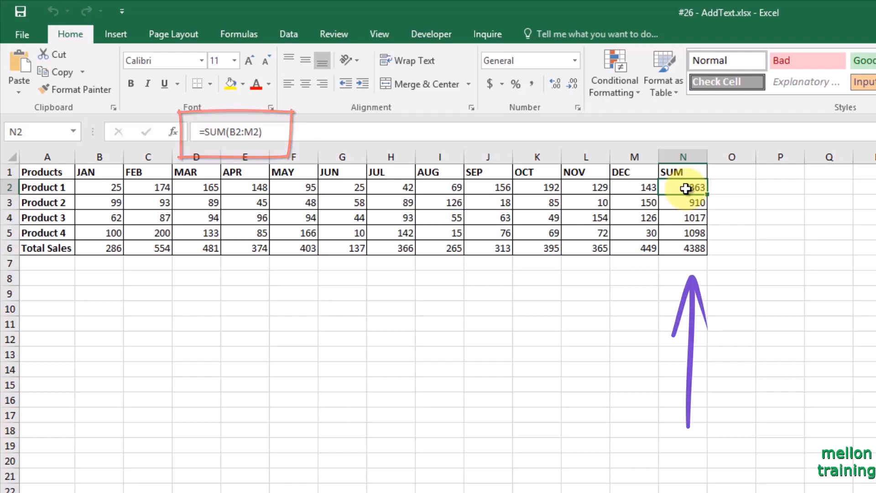
drag(683, 187, 683, 248)
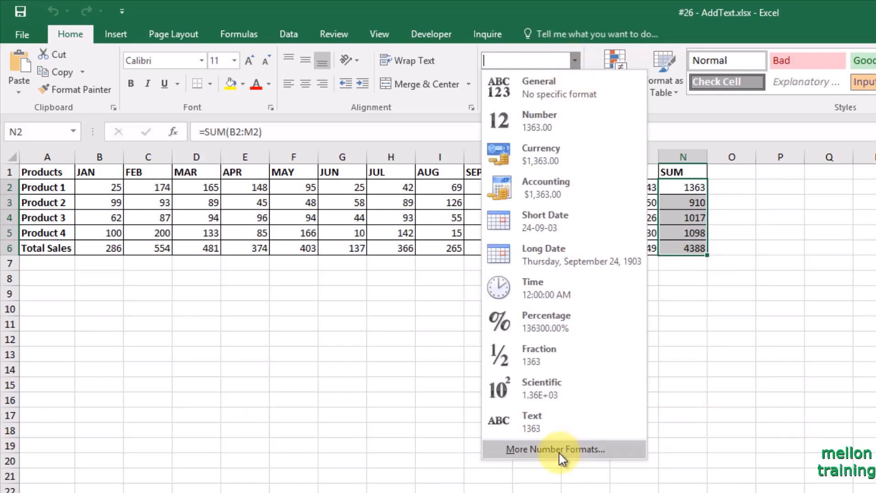
click(555, 449)
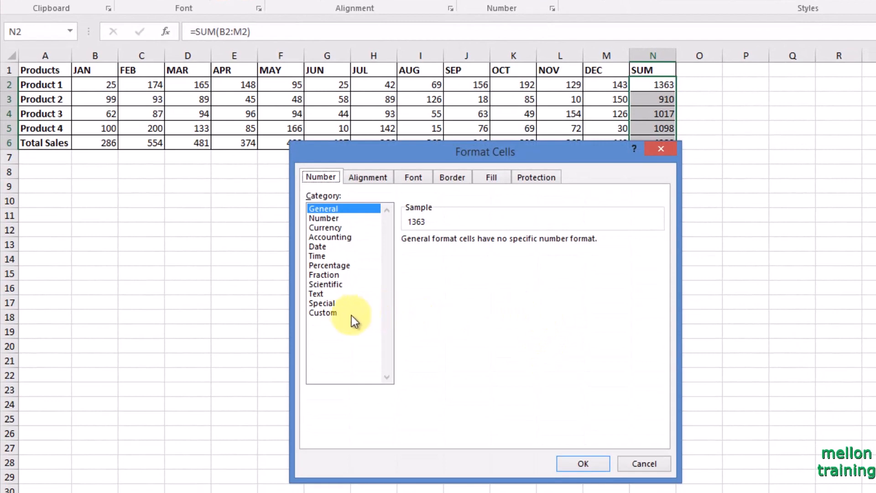
Choose the Custom category with the whole-number type code 0 as the starting point
click(323, 312)
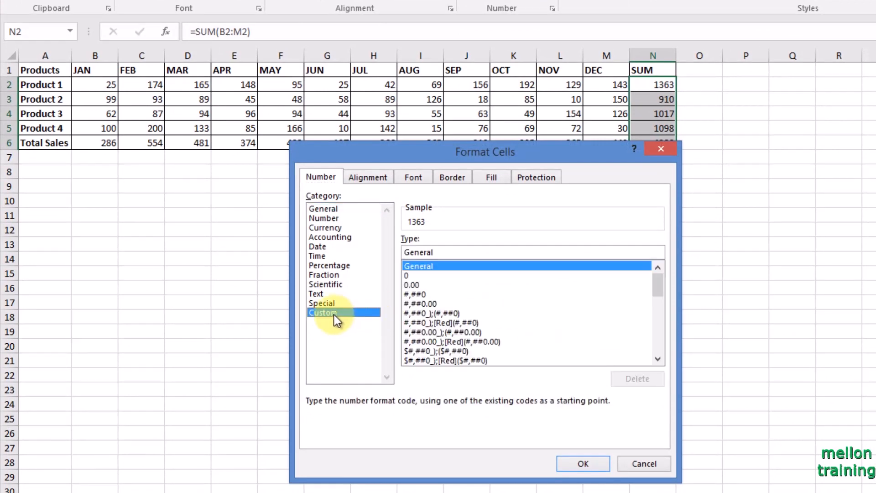
click(406, 275)
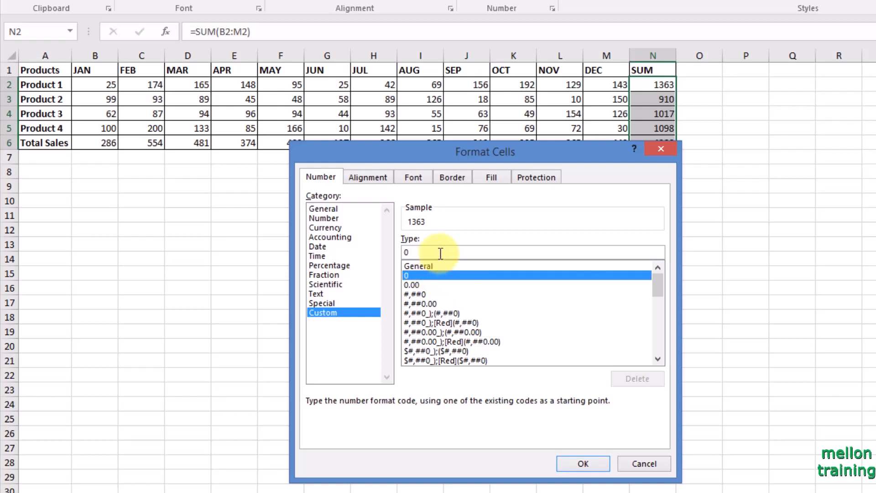
Apply the custom format 0" UDEMY" so each total shows UDEMY after the number
text("UDE")
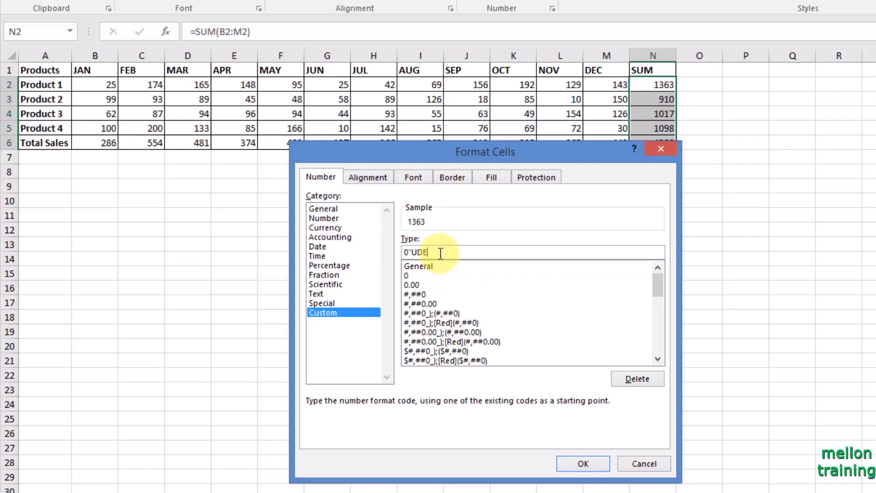
text(MY")
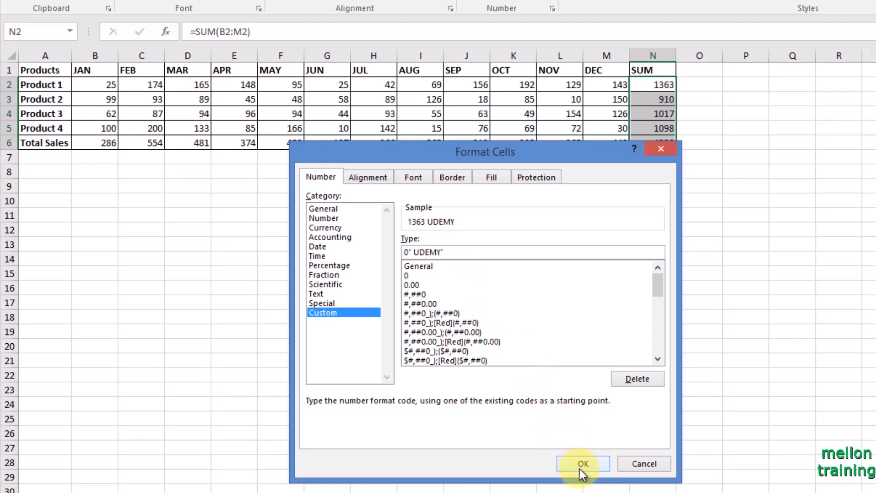
click(582, 464)
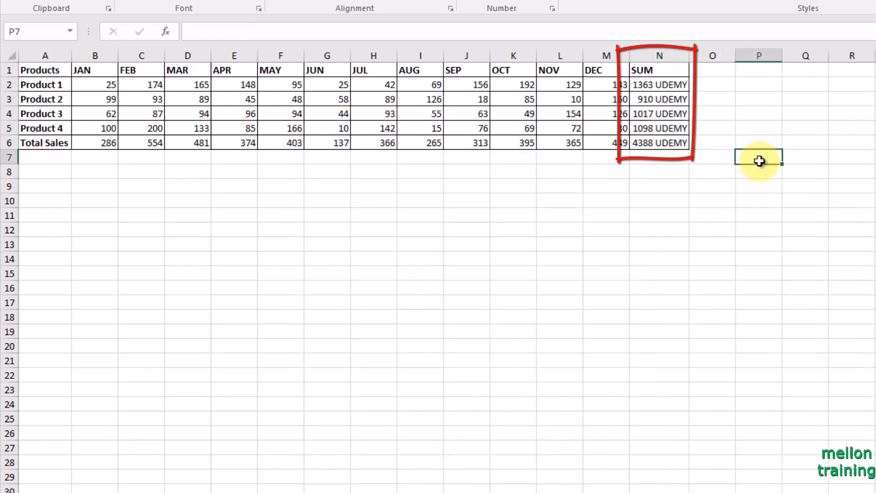